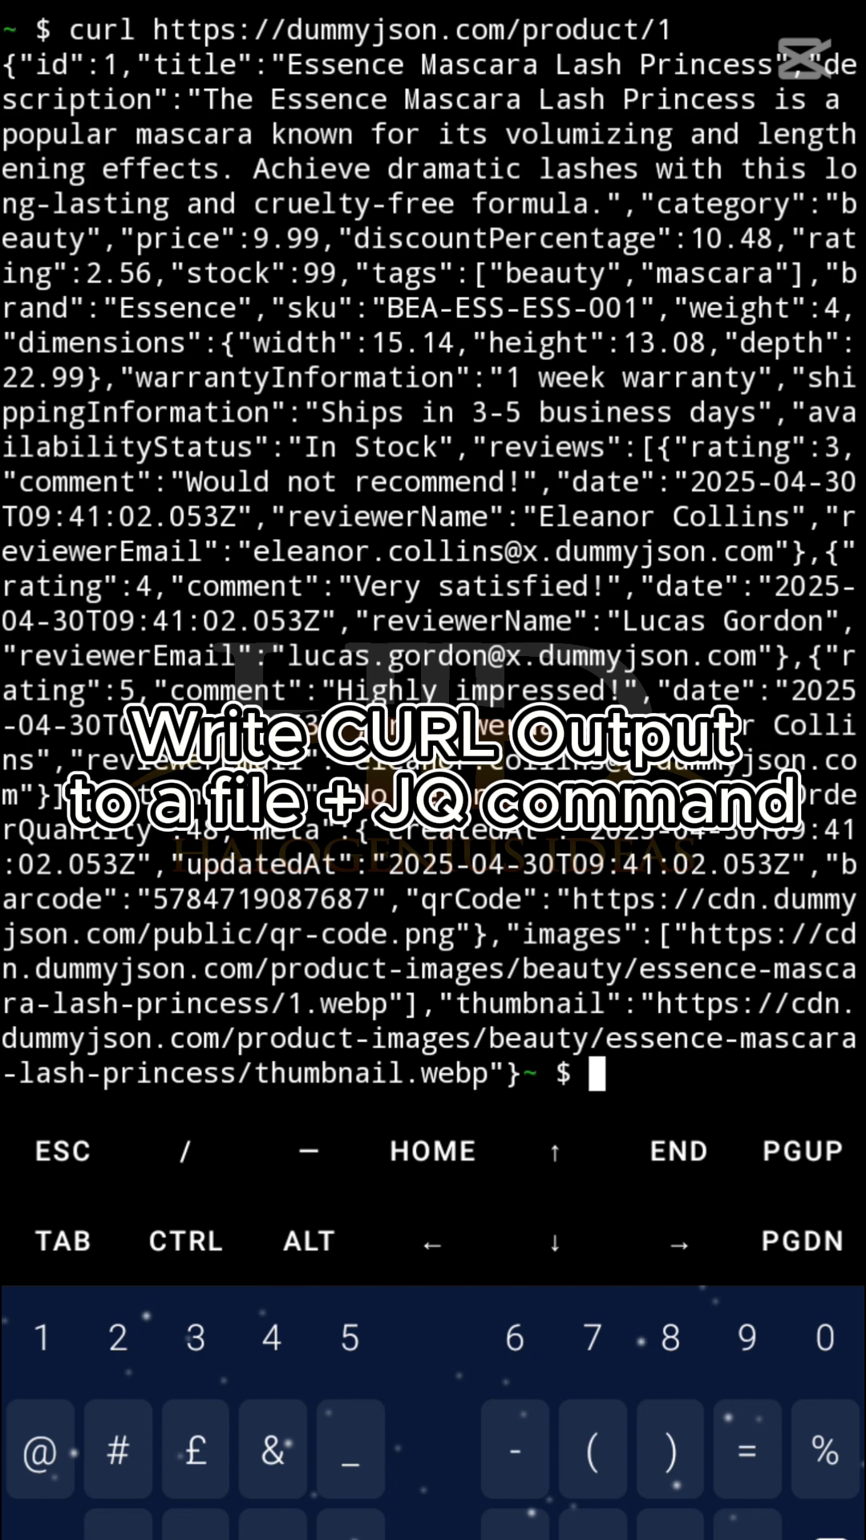
# Clear the terminal so only an empty prompt remains after the product 1 output.
pyautogui.write('cle')
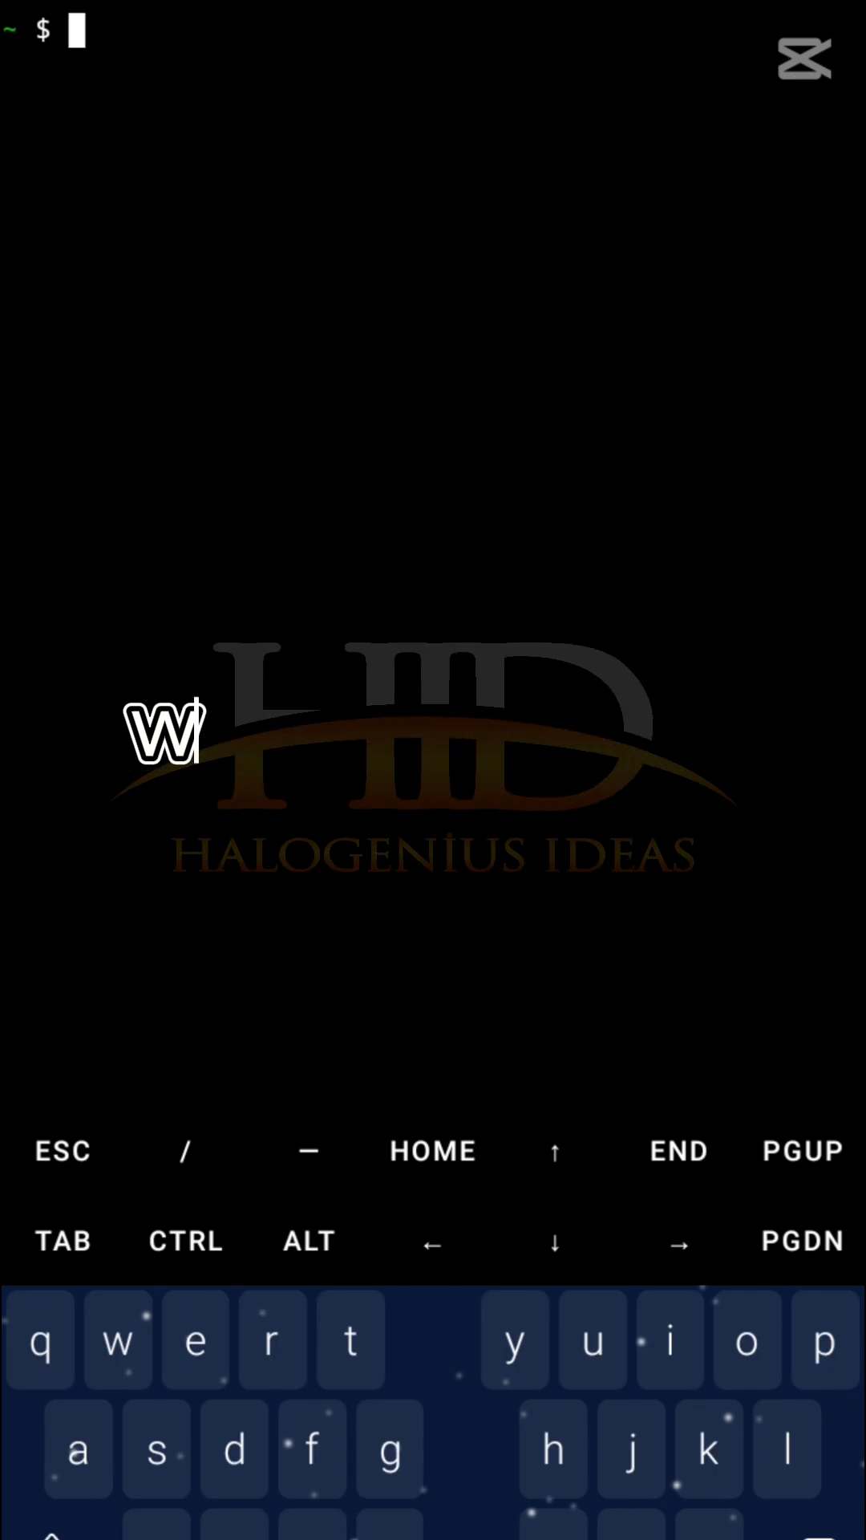
# Create the httpRequests folder with mkdir, cd into it and list its empty contents.
pyautogui.write('m')
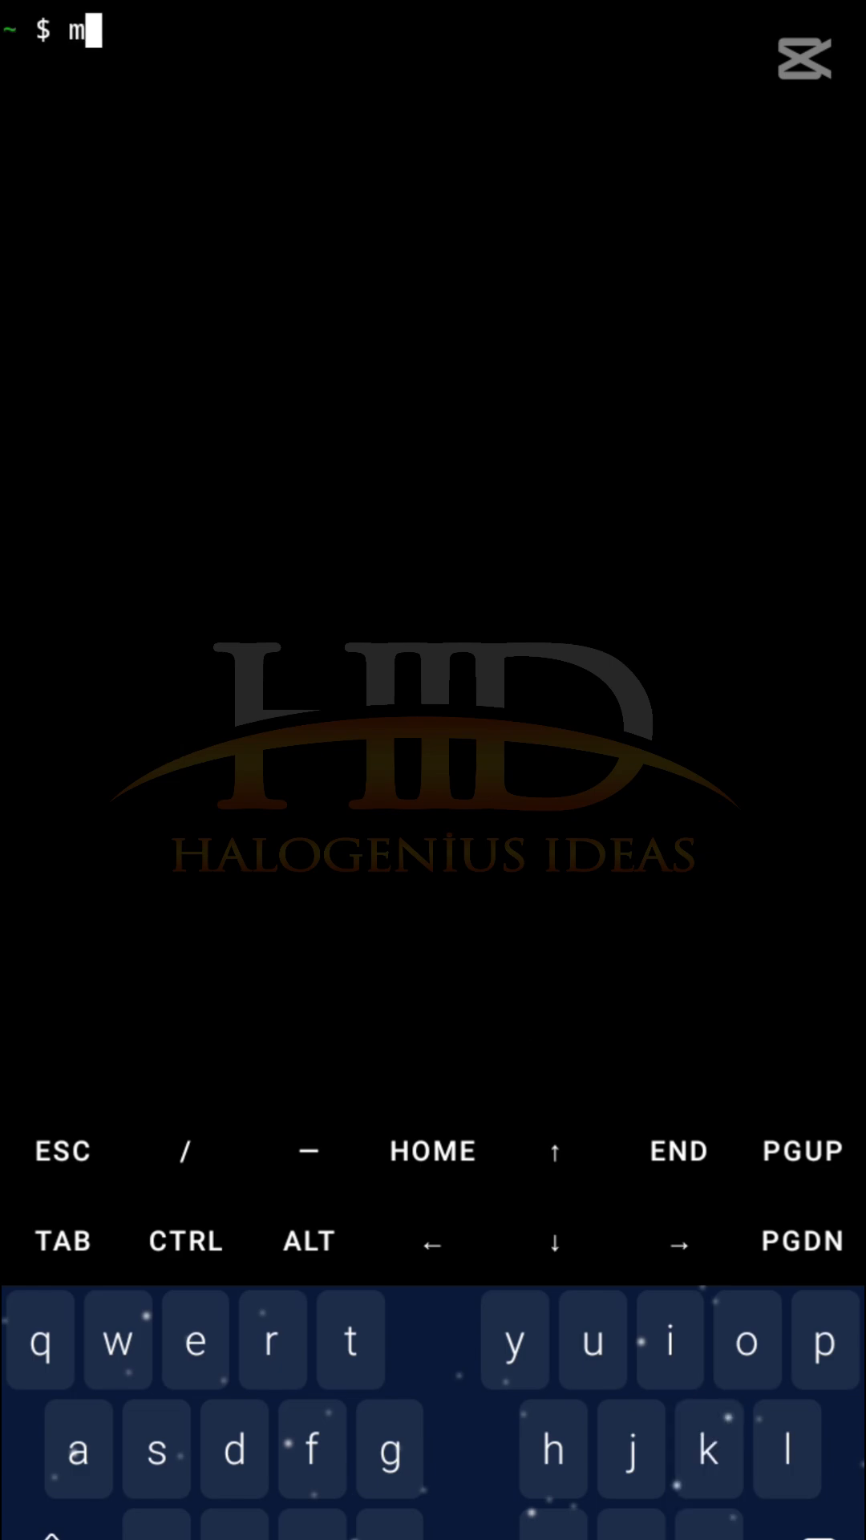
pyautogui.write('kdir')
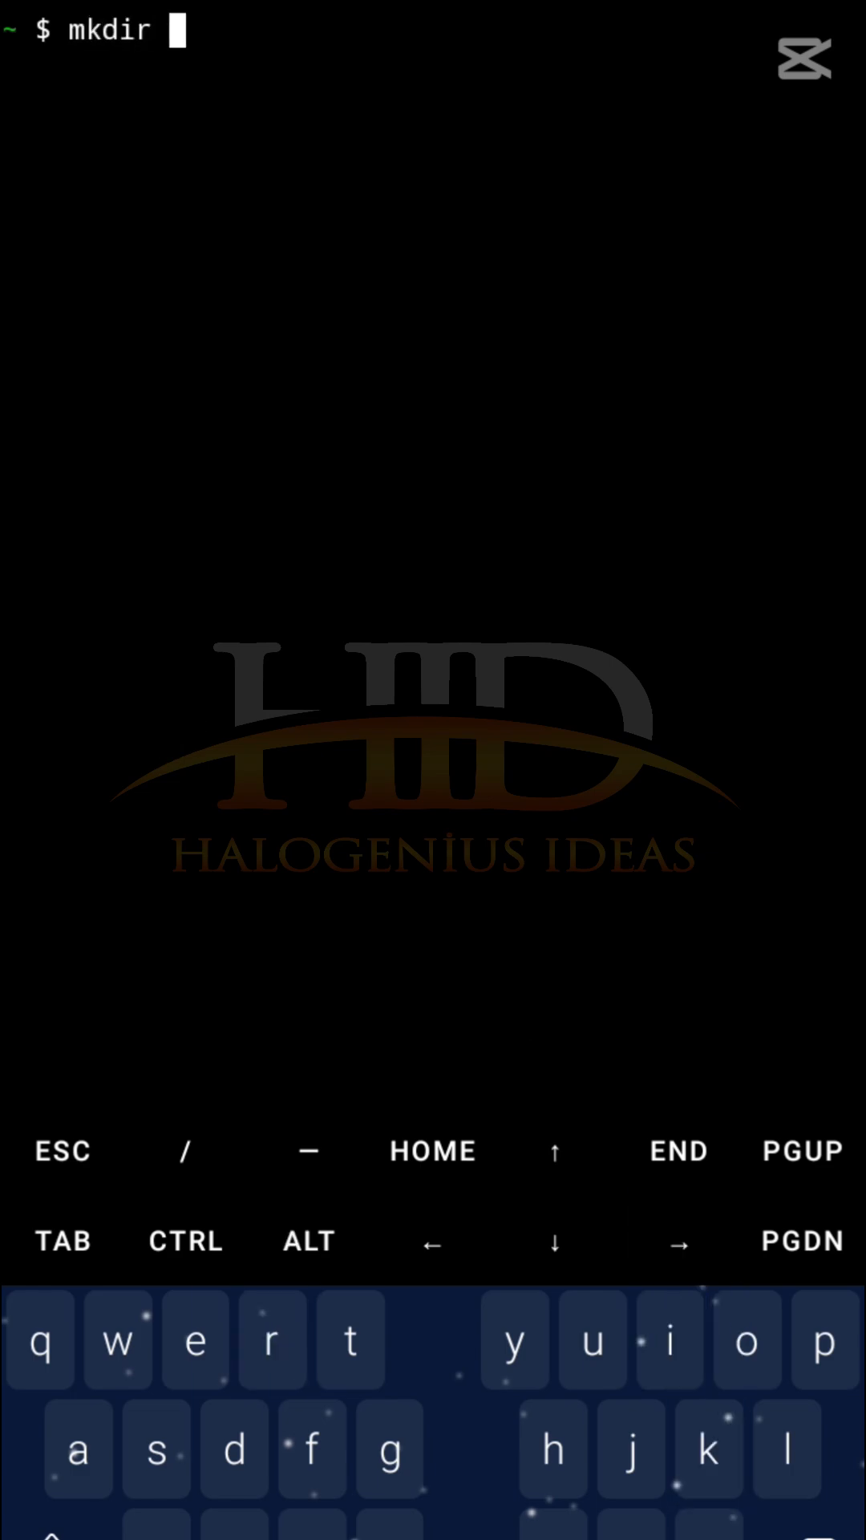
pyautogui.write('http')
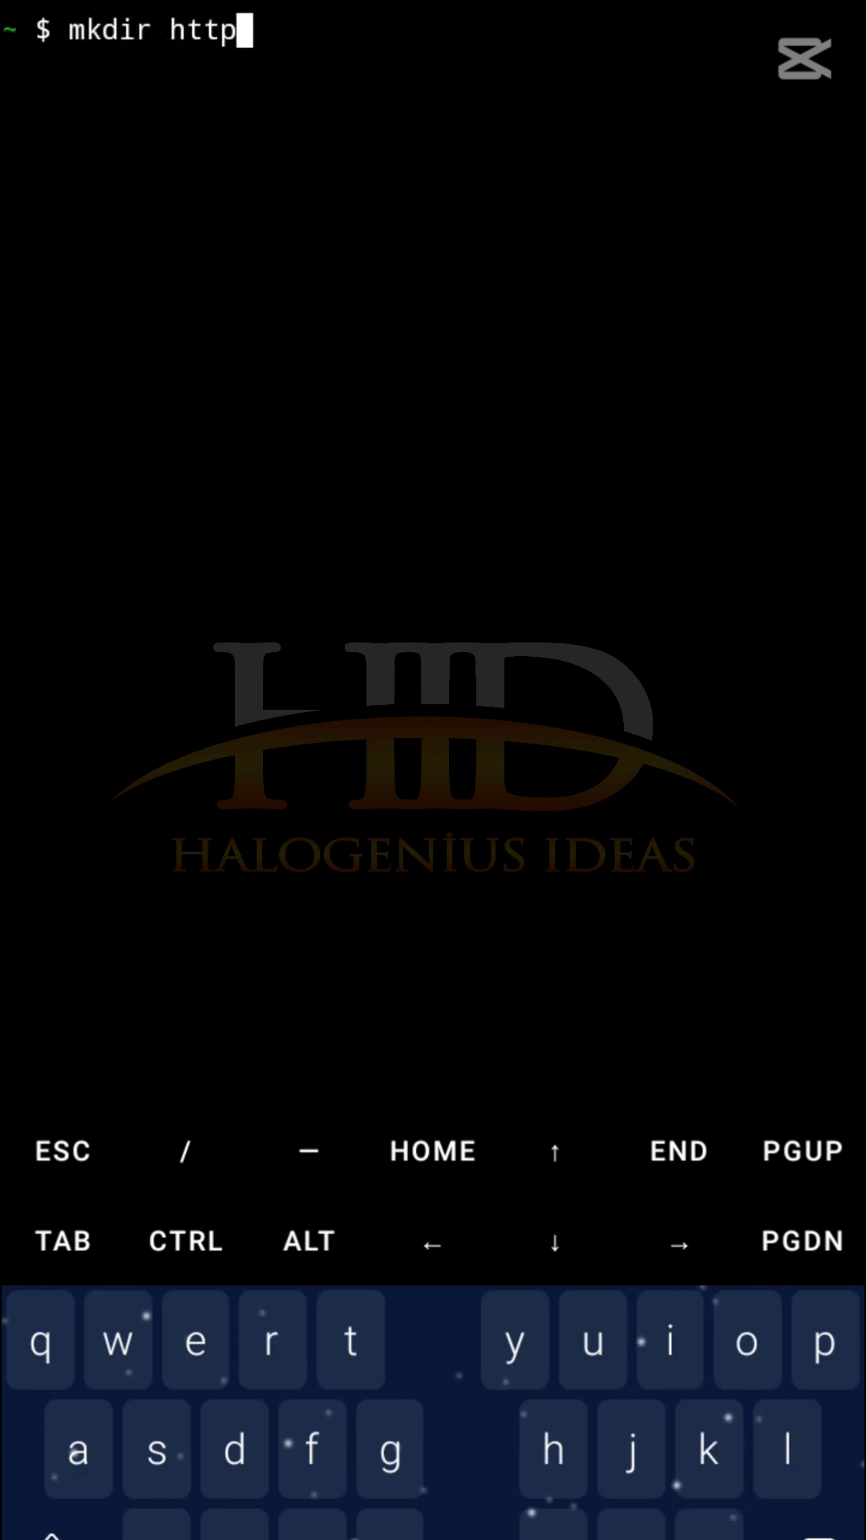
pyautogui.write('Requests')
pyautogui.write('cd h')
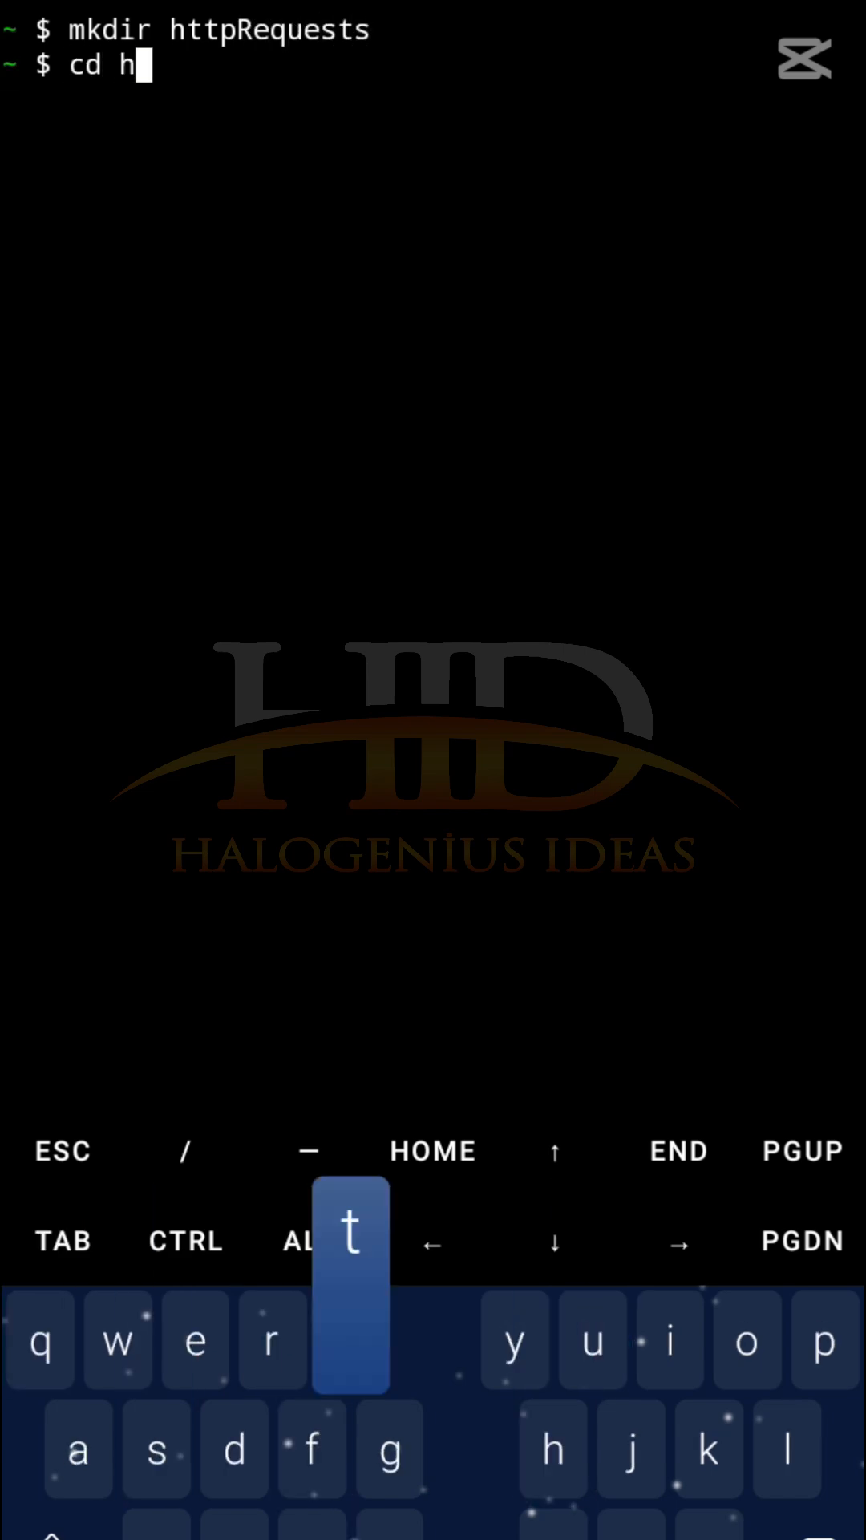
pyautogui.write('ttpRequests/')
pyautogui.write('ls')
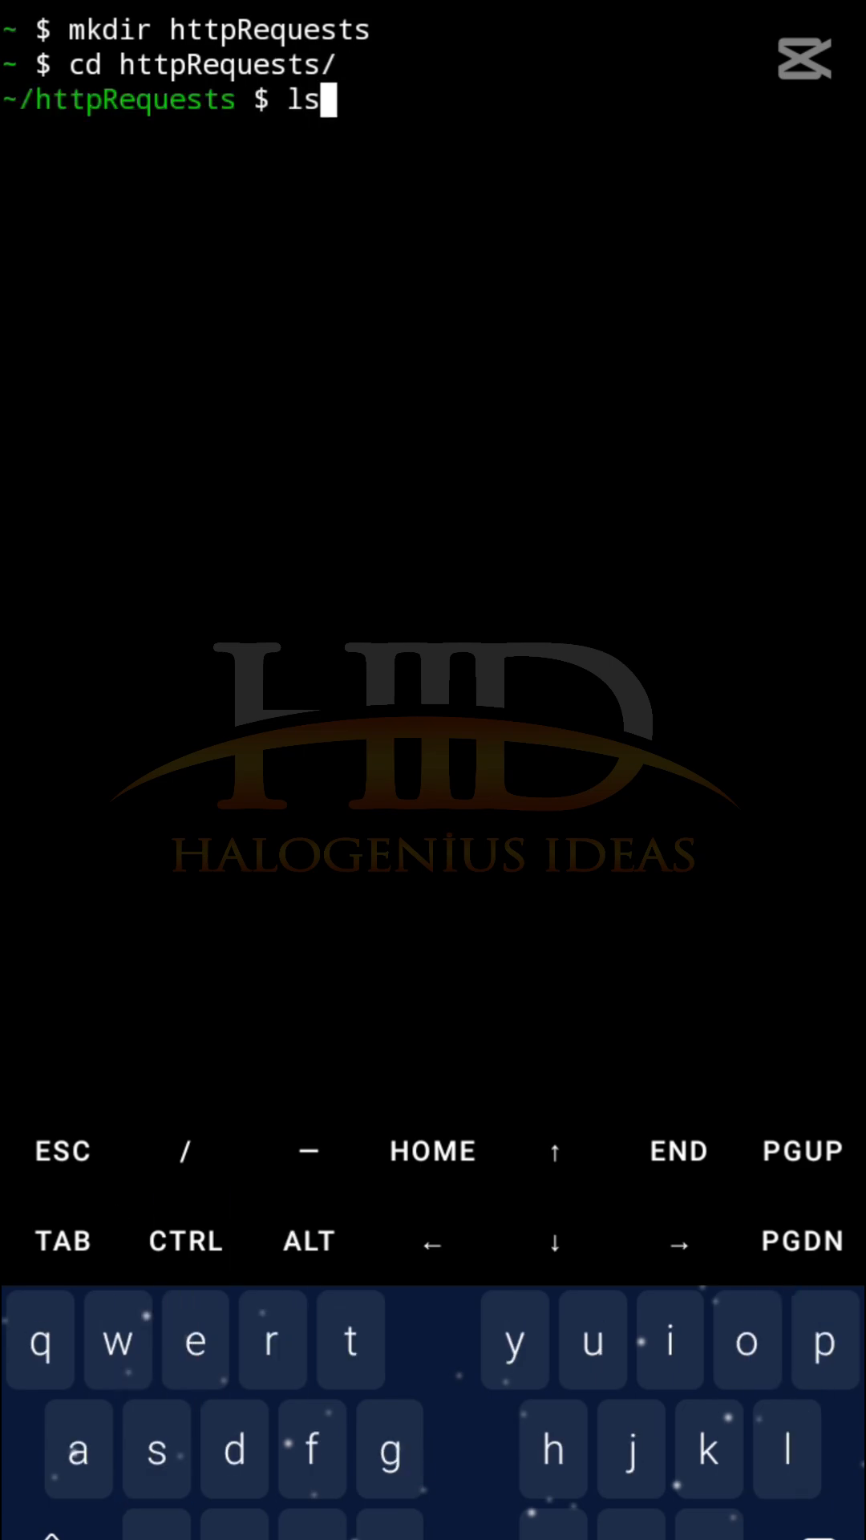
pyautogui.press('Enter')
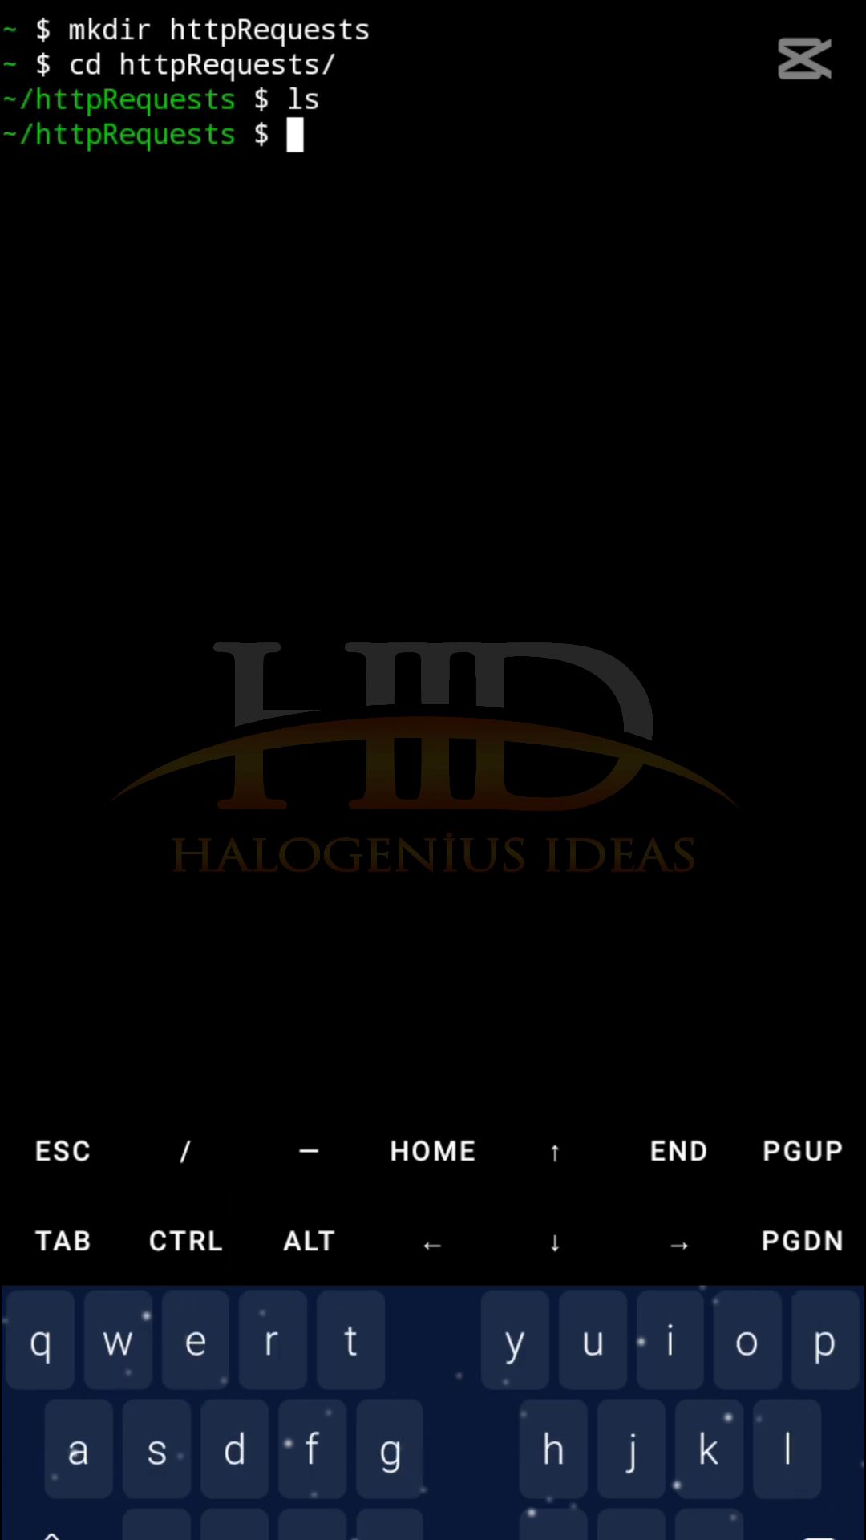
# Download dummyjson product 1 into product.json using curl -o, completing a 1510-byte transfer.
pyautogui.write('curl https://dummyjson.com/product/1')
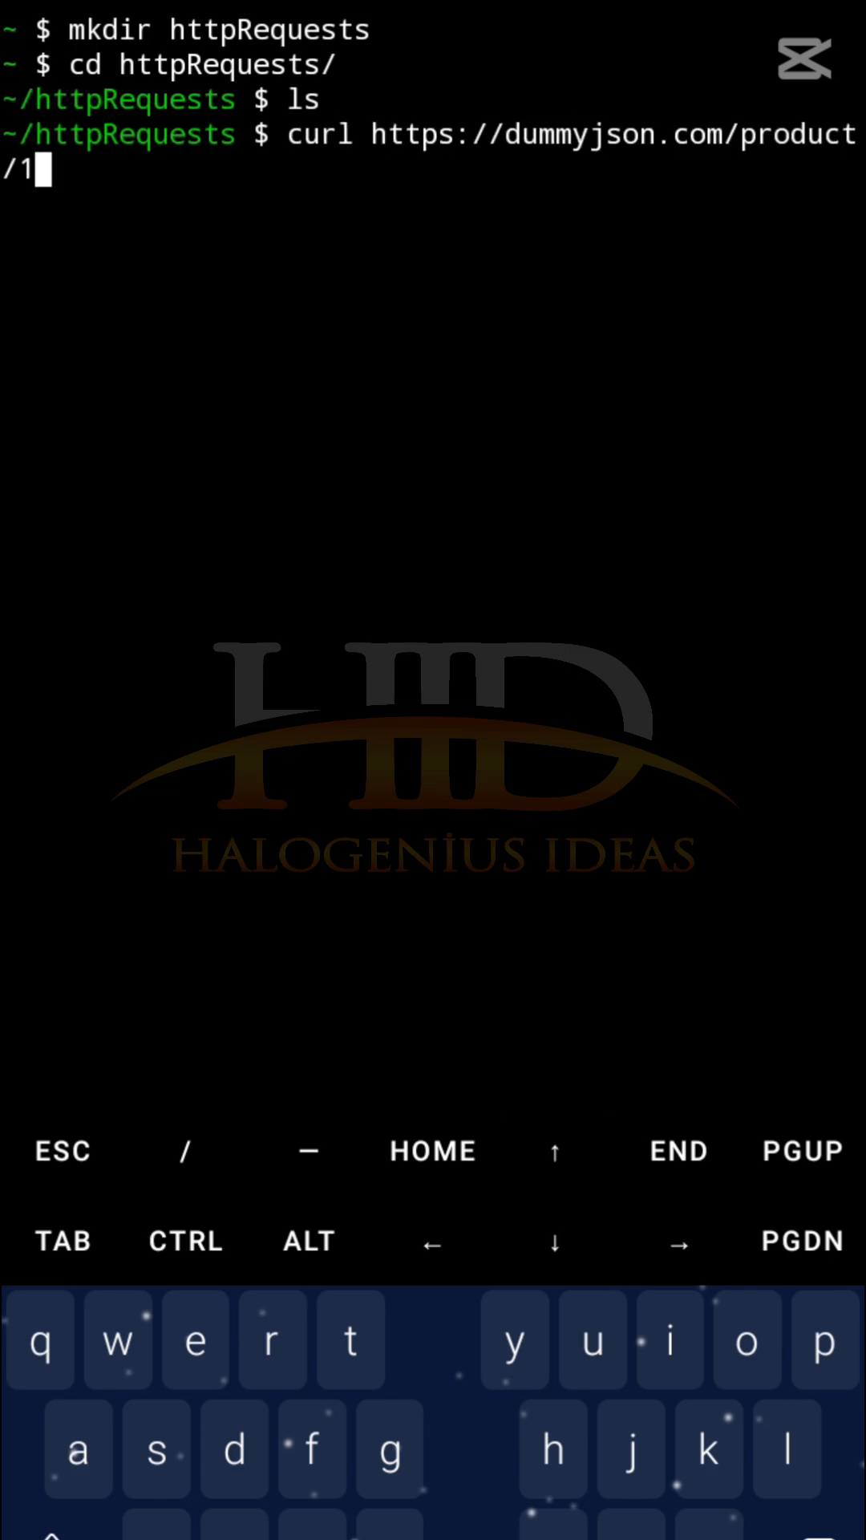
pyautogui.press('BackSpace')
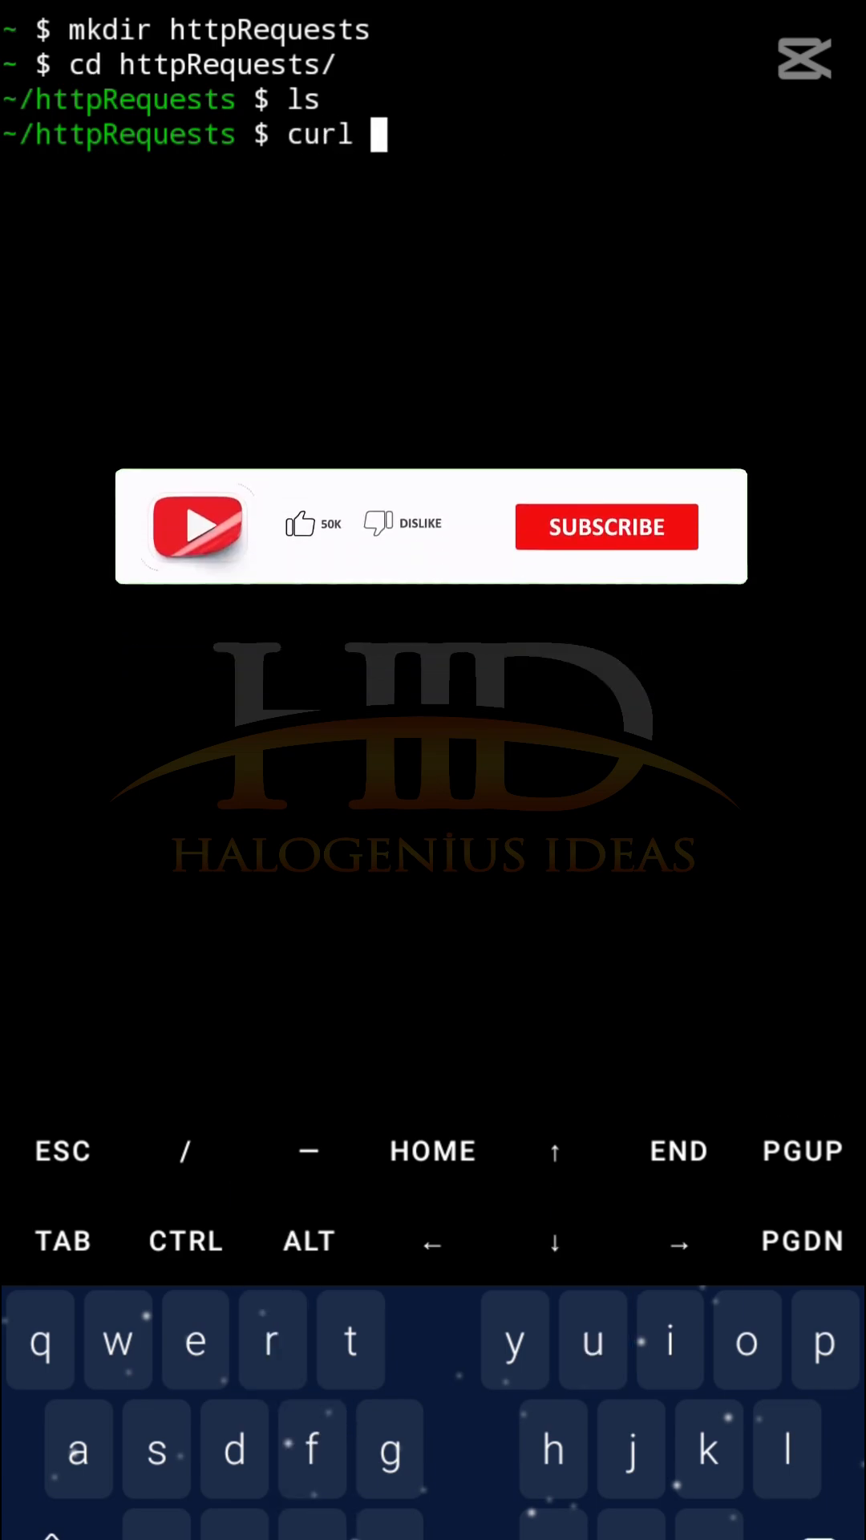
pyautogui.write('-o product.json')
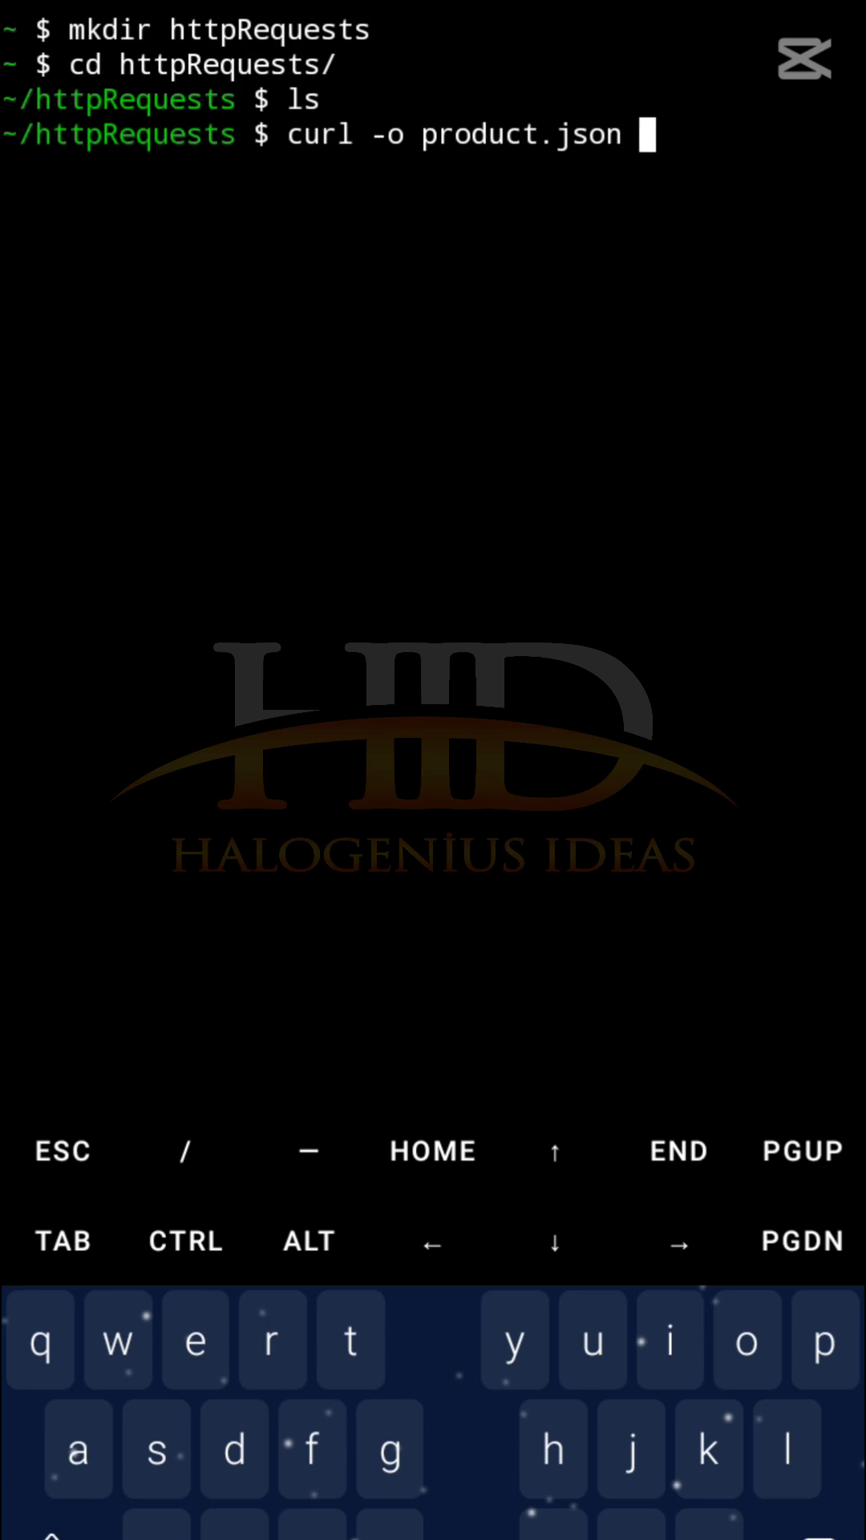
pyautogui.write('https://dummyjson.com/products/1')
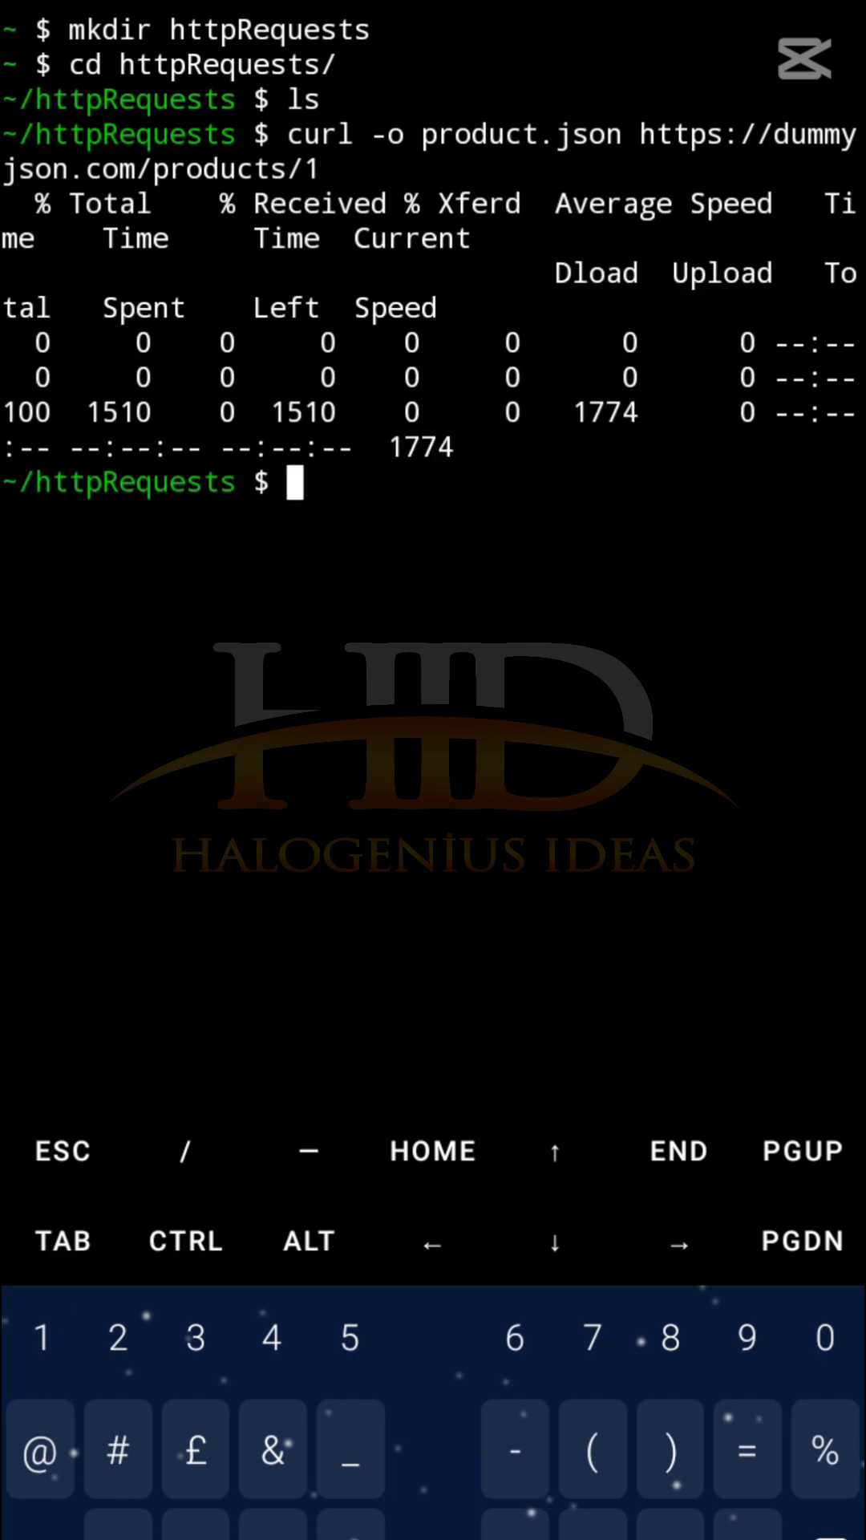
# List httpRequests to confirm product.json exists, then cat its contents.
pyautogui.write('ls')
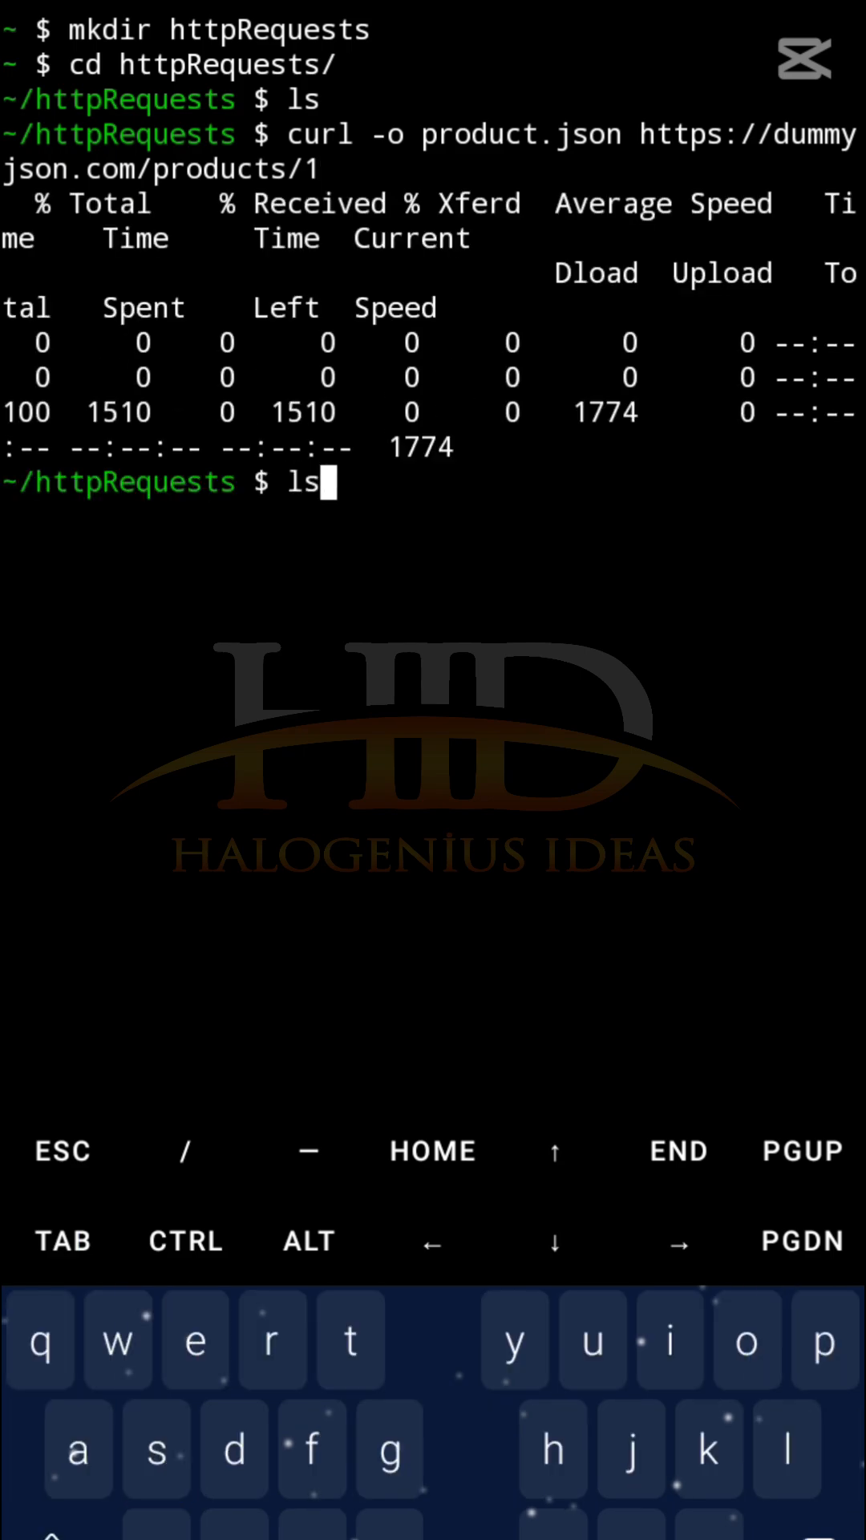
pyautogui.press('Enter')
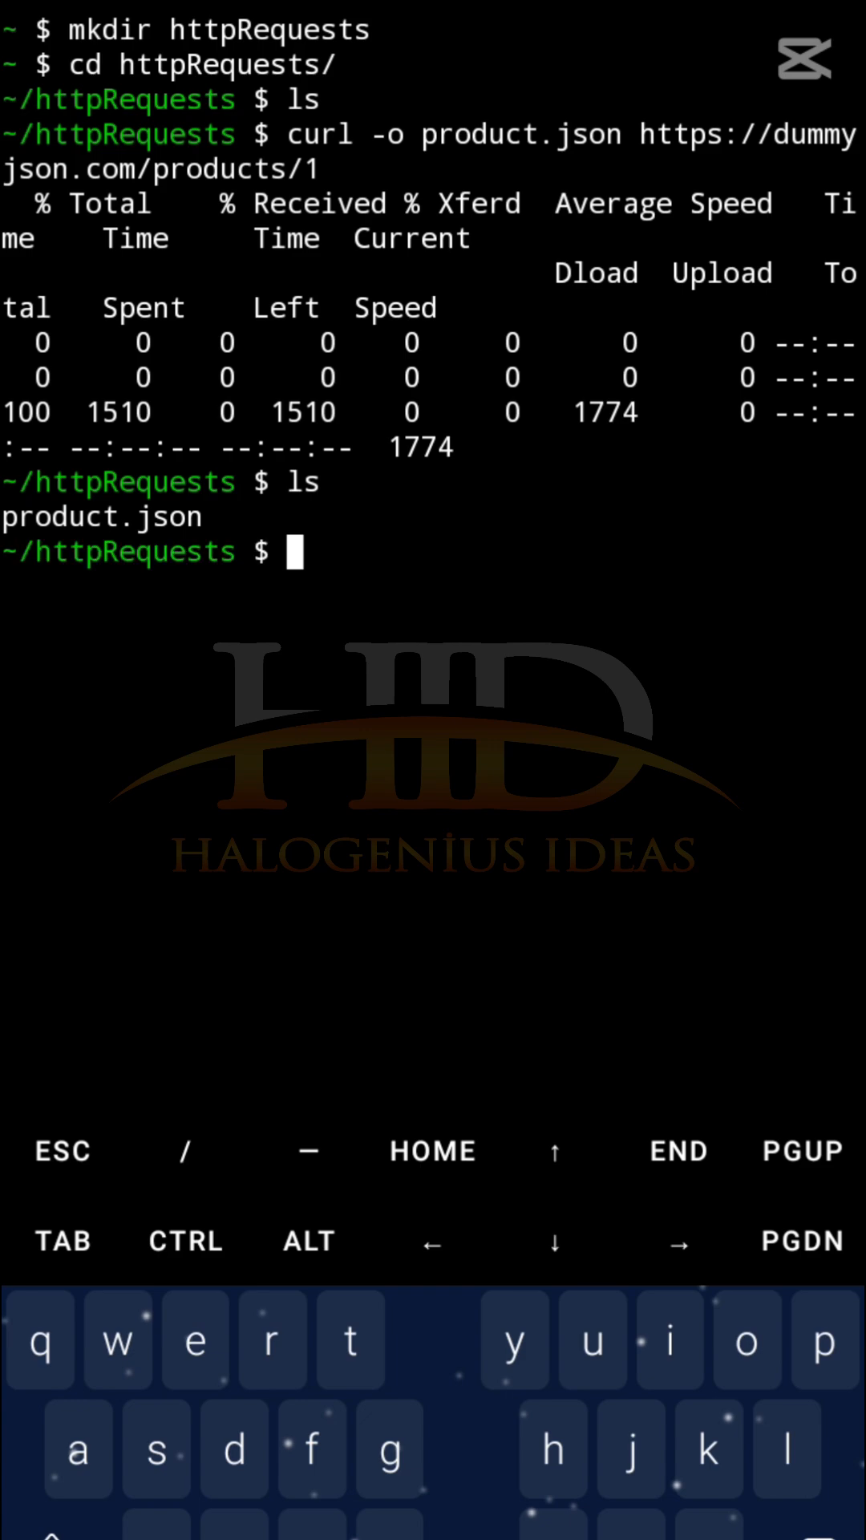
pyautogui.write('cat product.json')
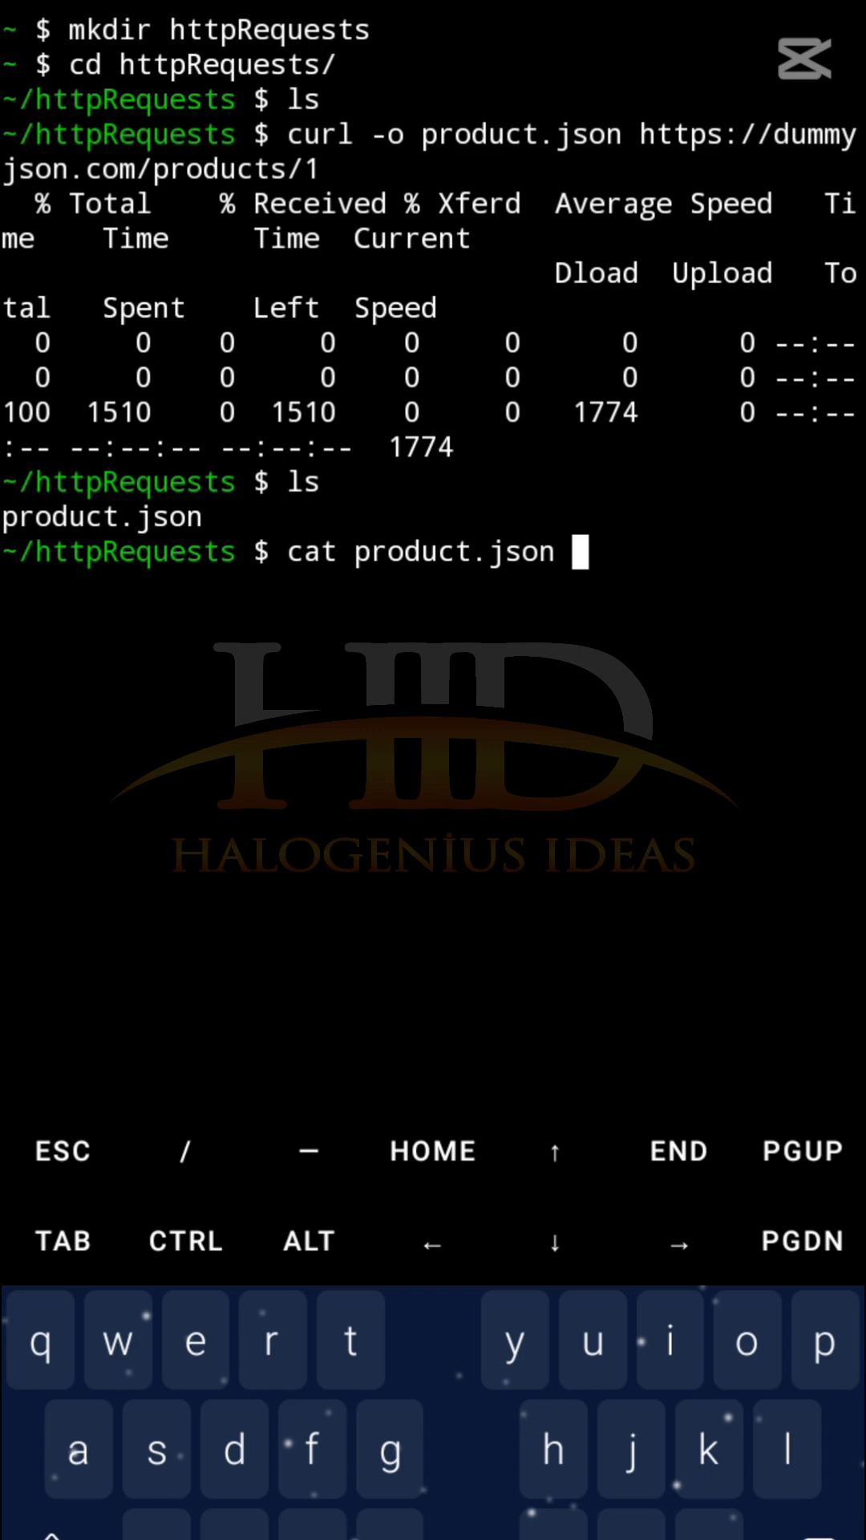
pyautogui.press('Enter')
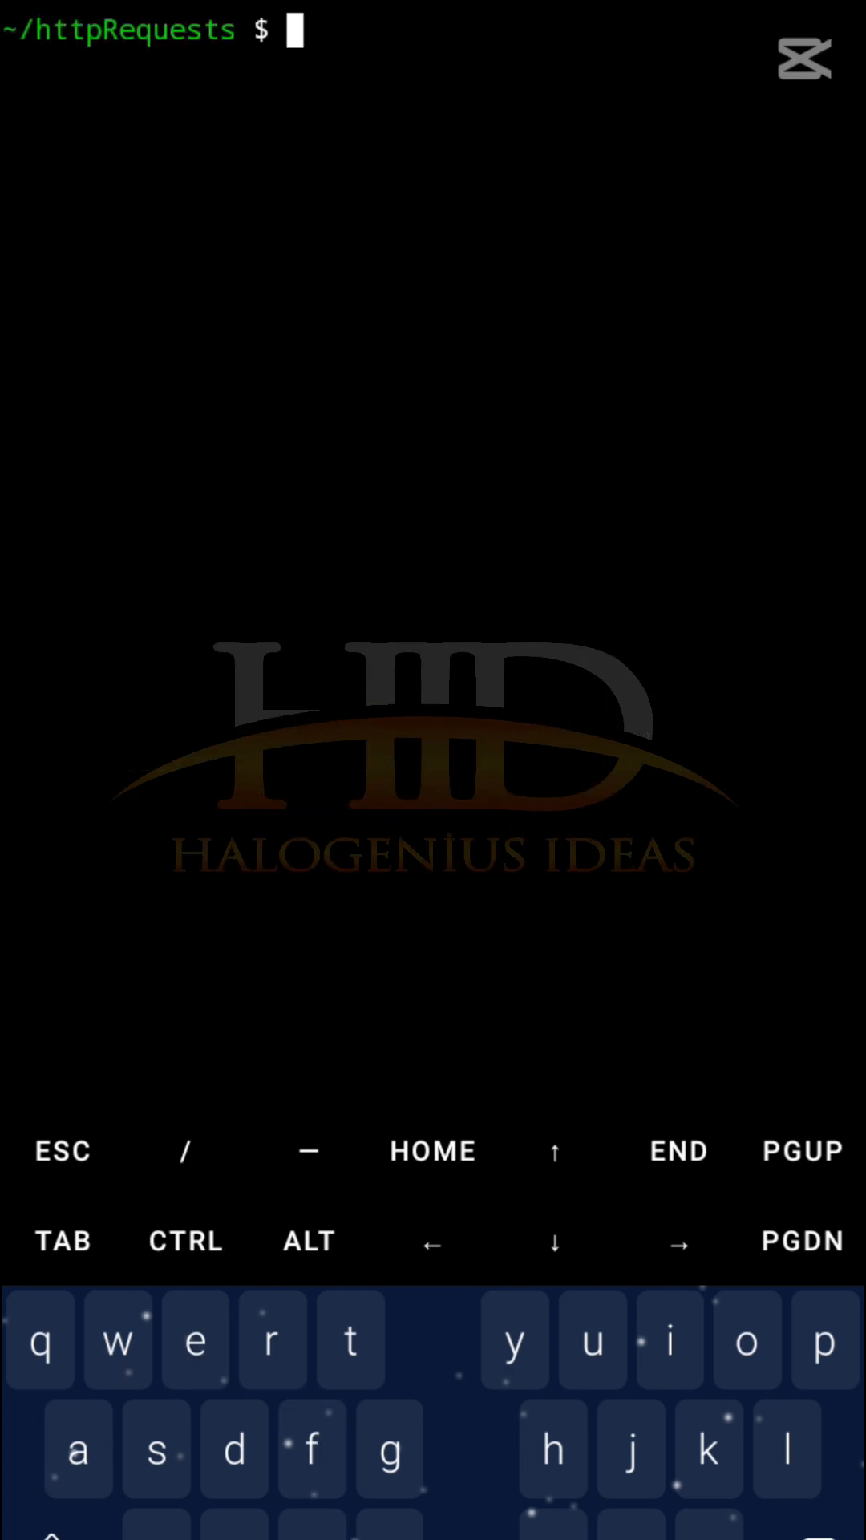
# Install jq 1.8.0 and its oniguruma dependency with pkg install jq -y.
pyautogui.write('pkg install j')
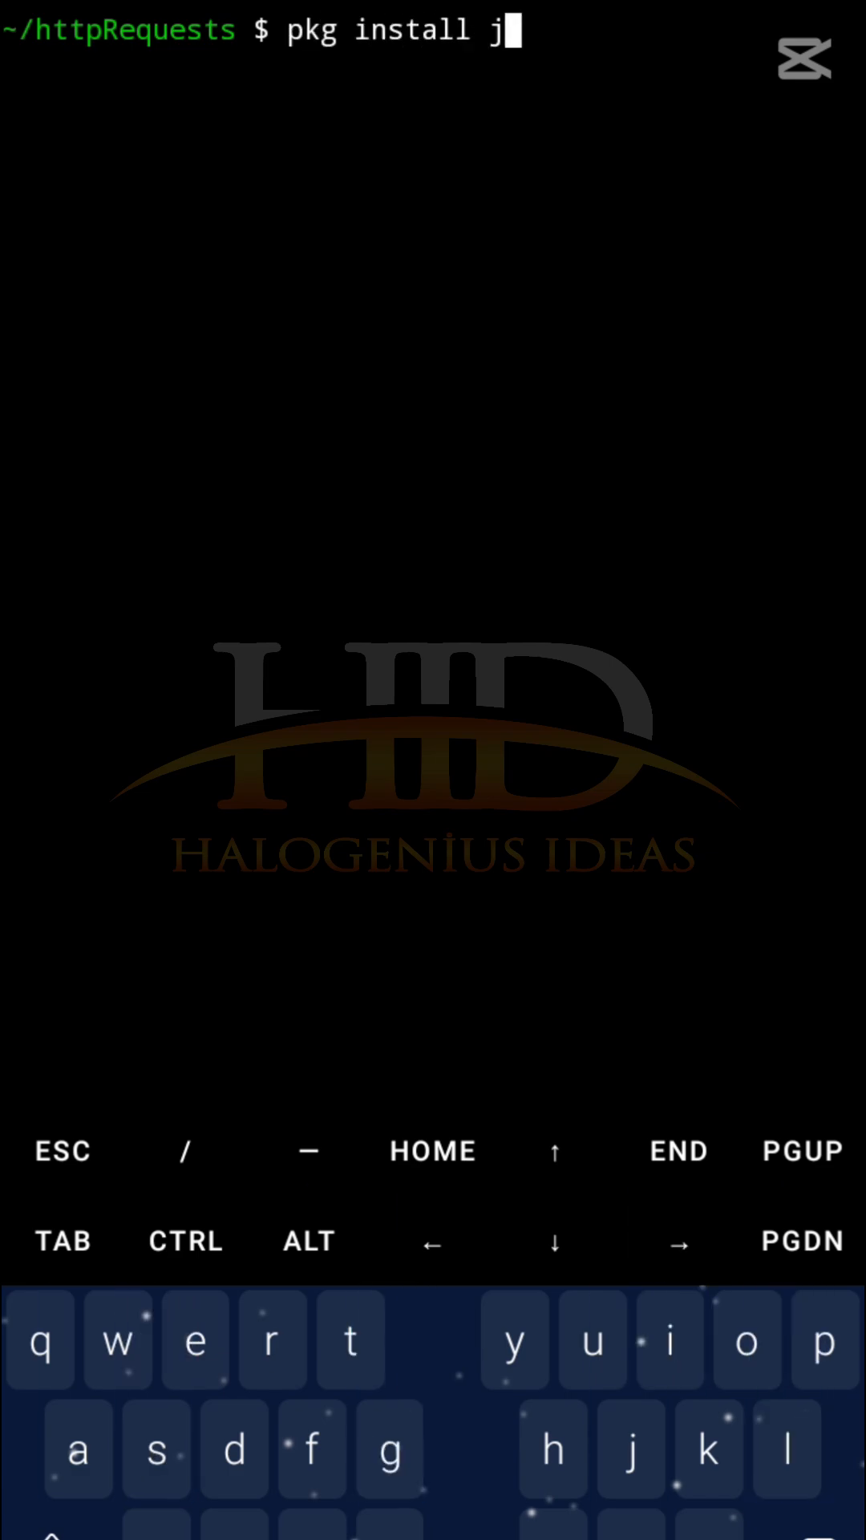
pyautogui.write('q -y')
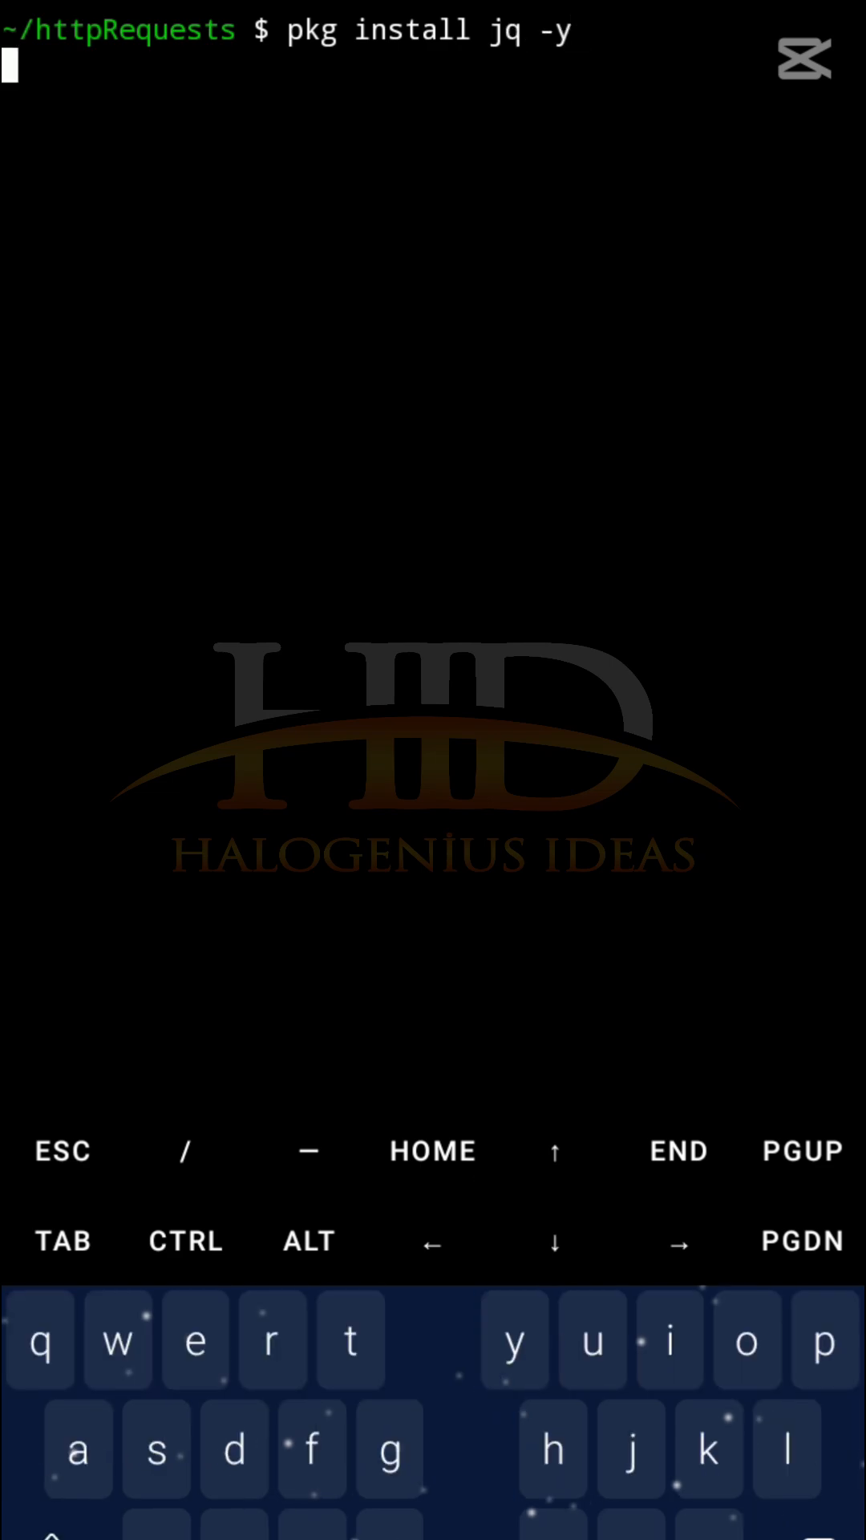
pyautogui.press('Return')
pyautogui.write('c')
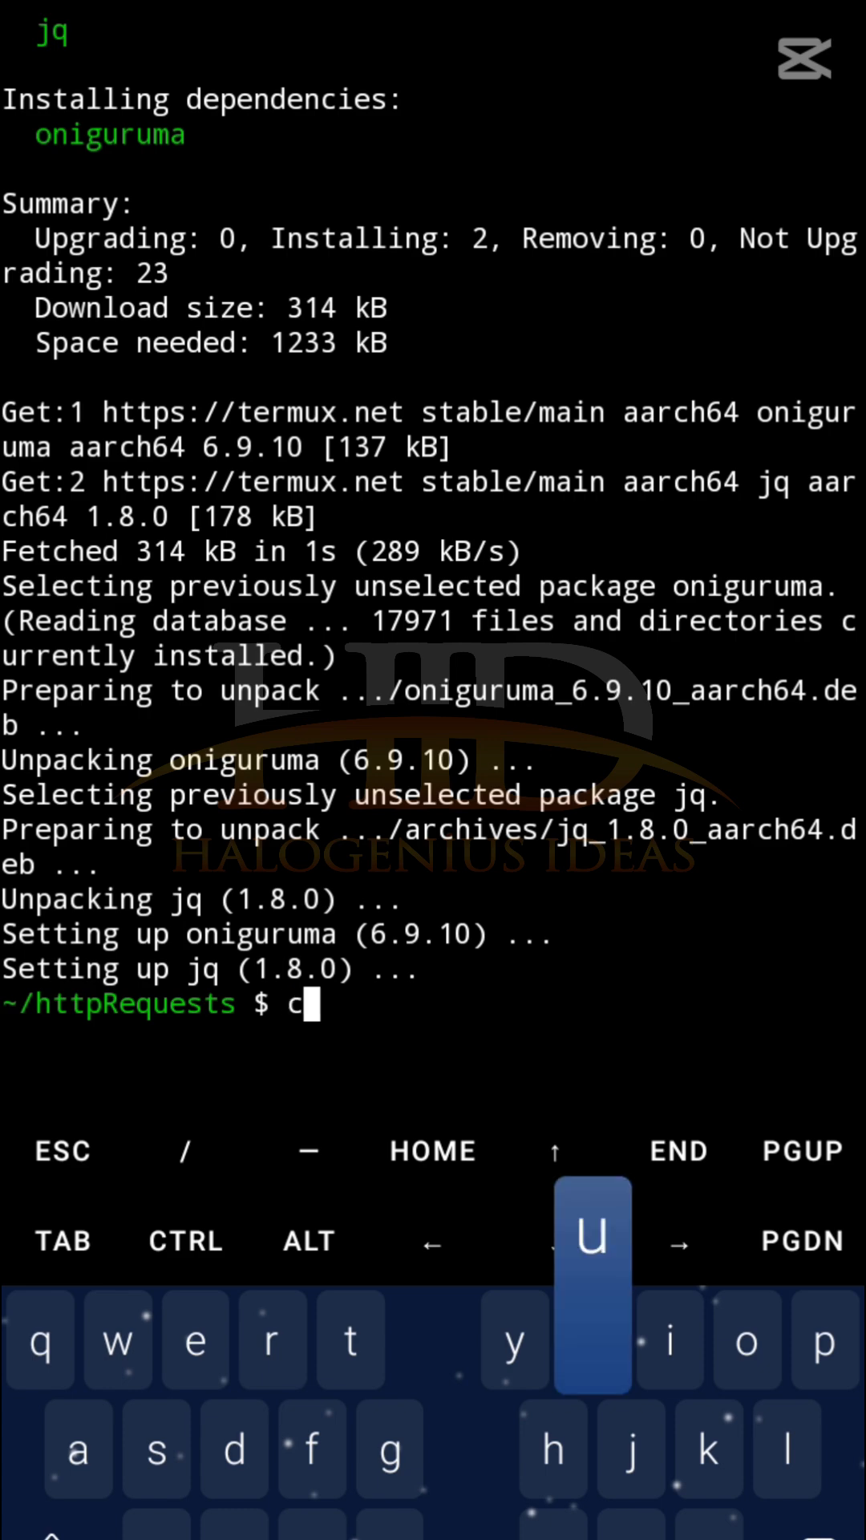
# Fetch dummyjson product 3 piped through jq and scroll its colourized Powder Canister JSON.
pyautogui.write('url')
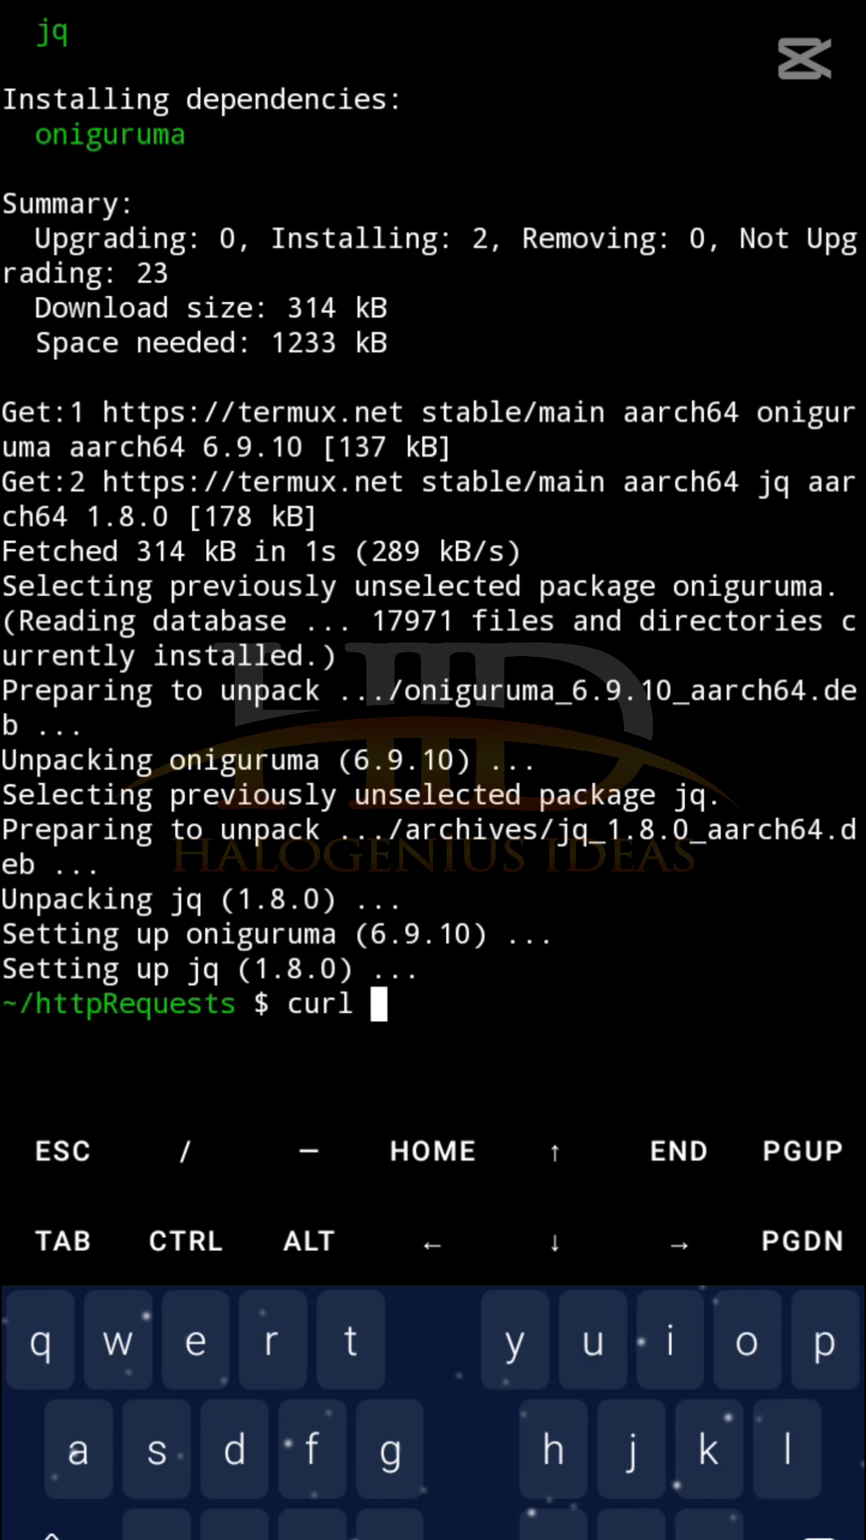
pyautogui.write('https://dummyjson.com/products')
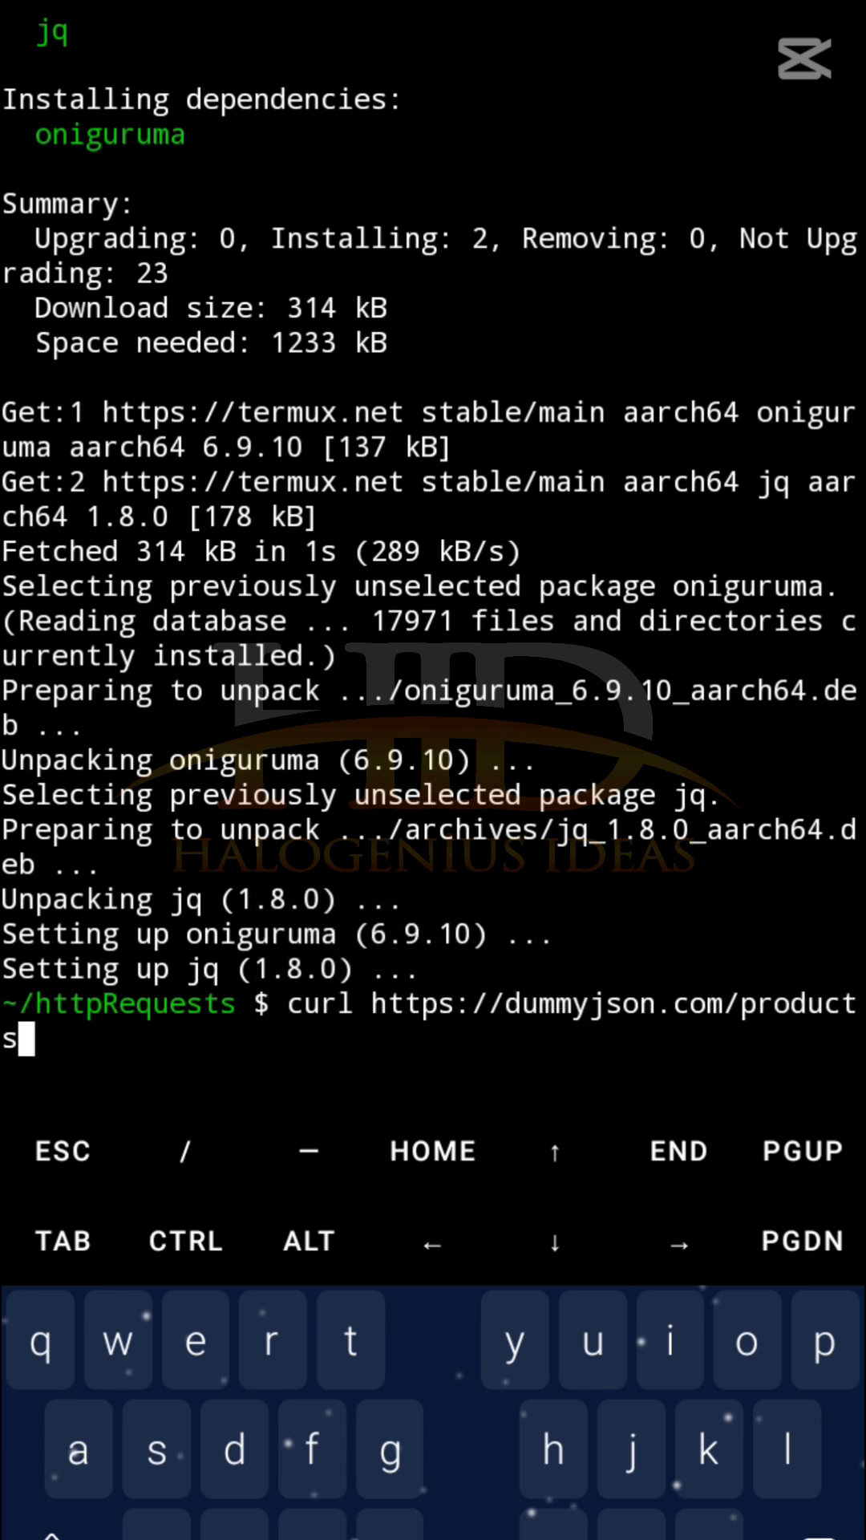
pyautogui.write('/3')
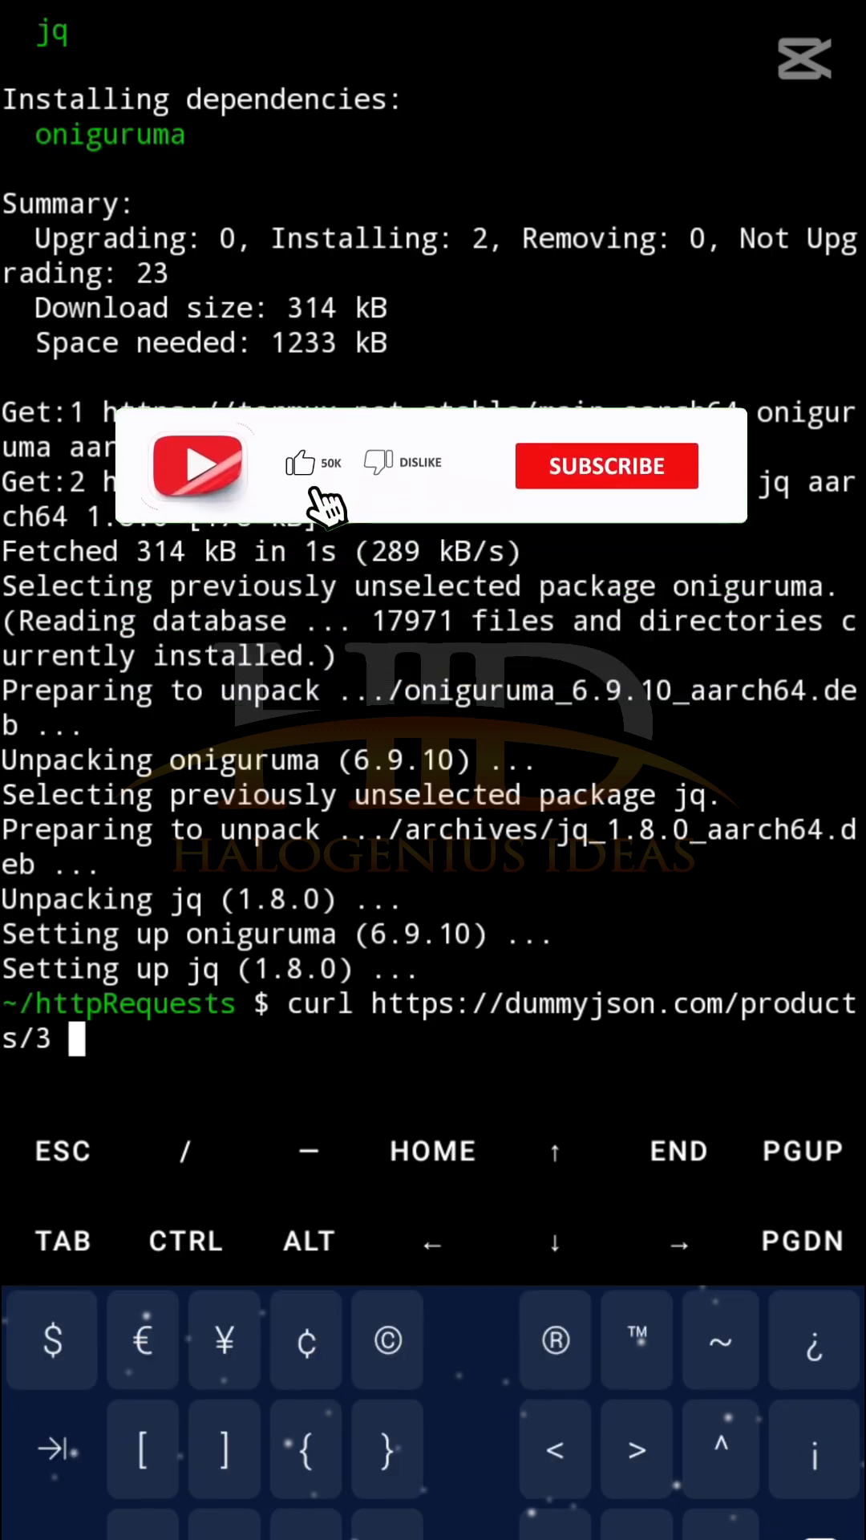
pyautogui.write('| jq')
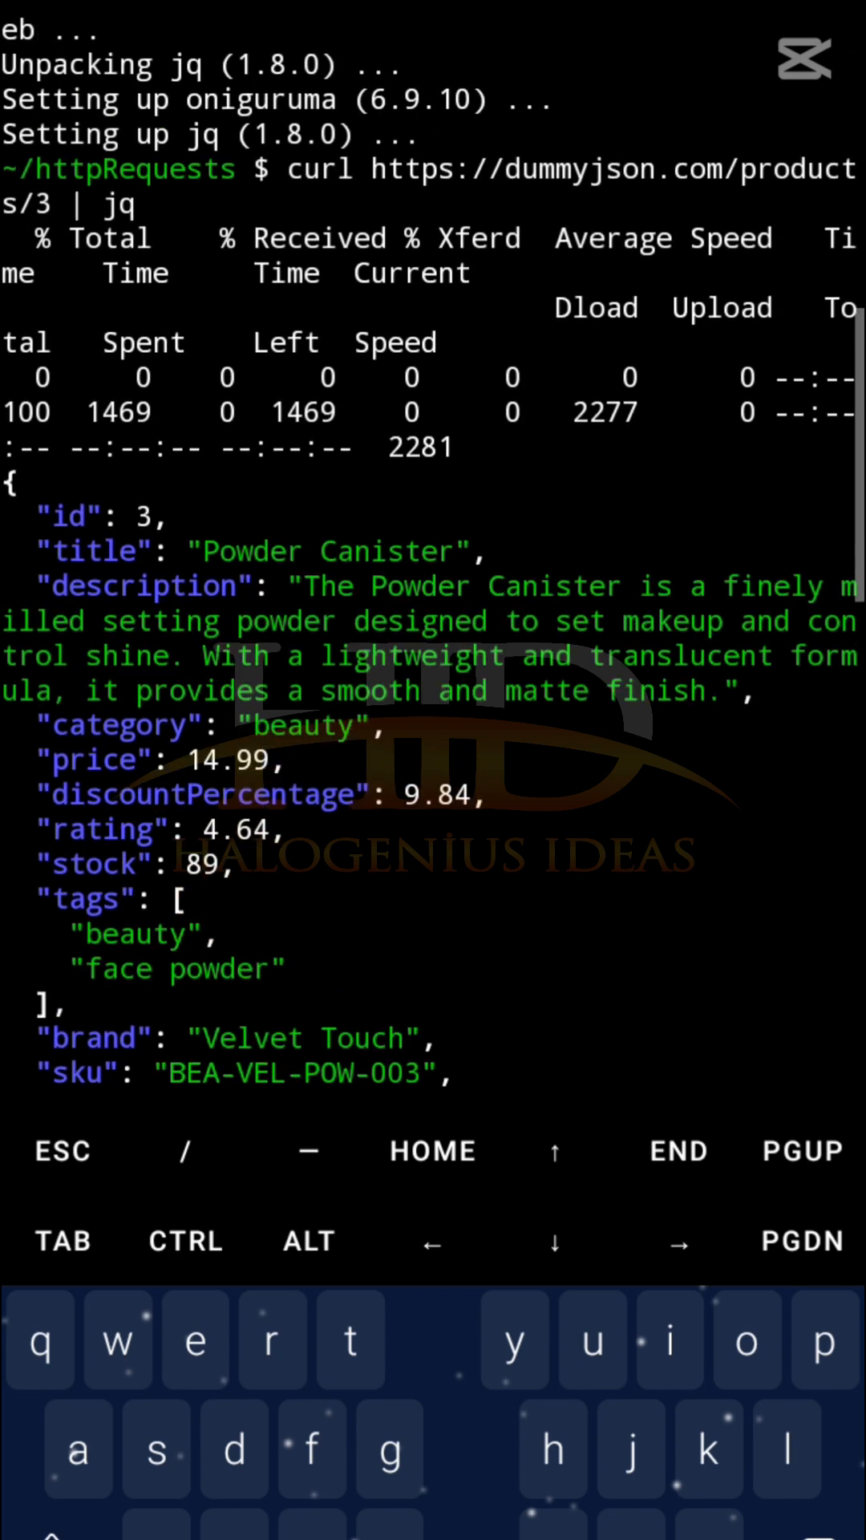
pyautogui.scroll(-3)
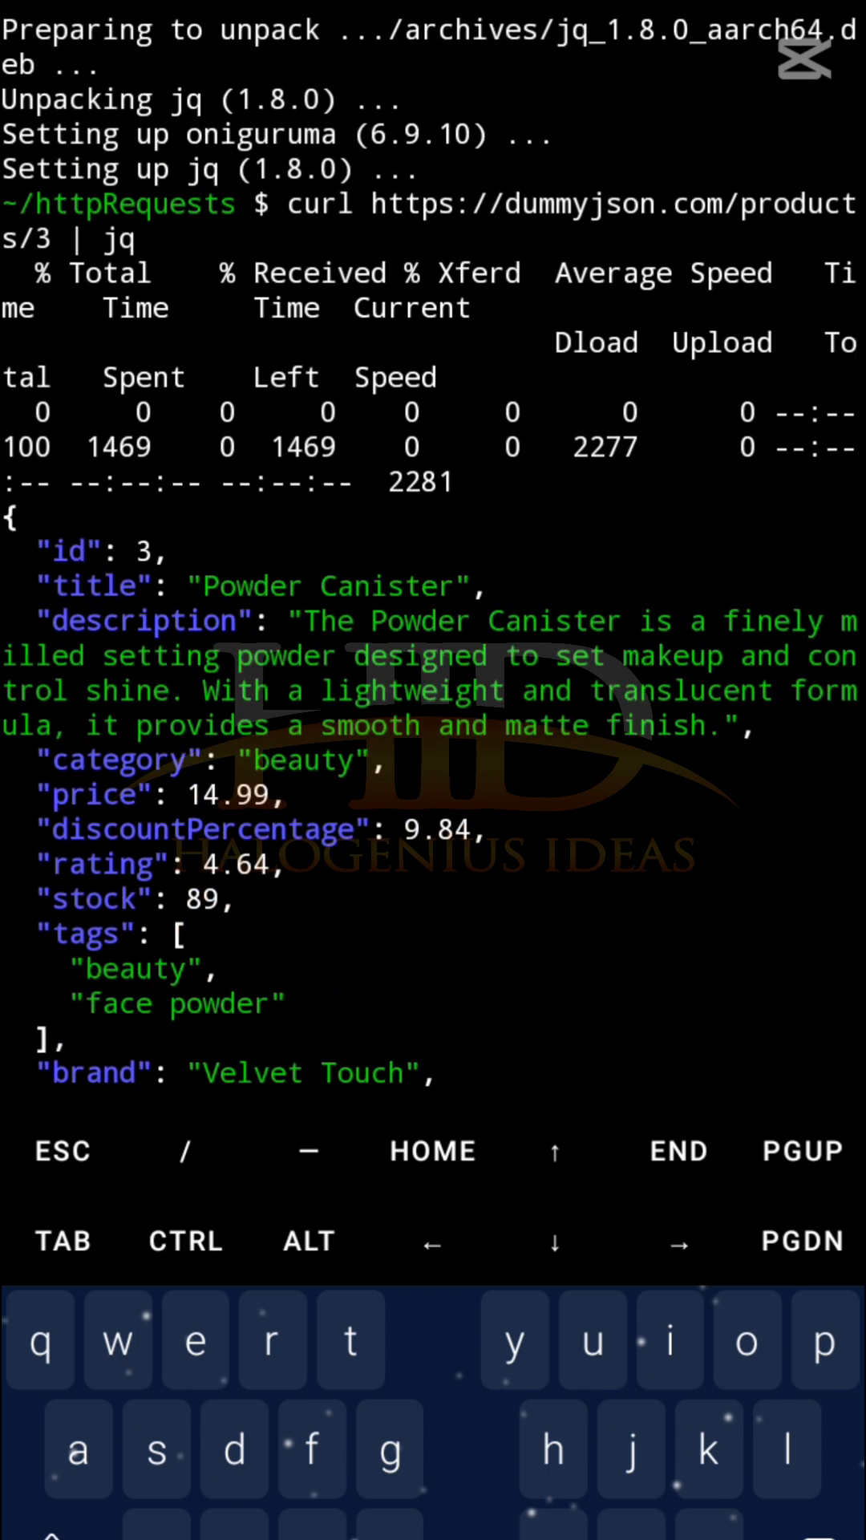